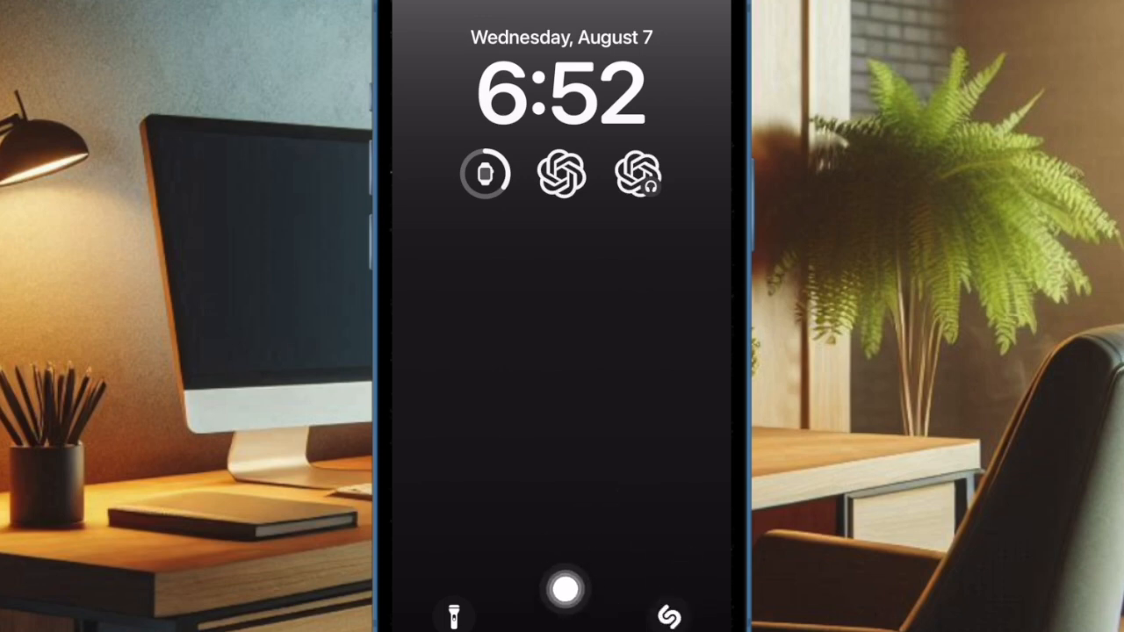
Start Shazam recognition of the playing song from the bottom-right lock screen control
drag(565, 590, 672, 464)
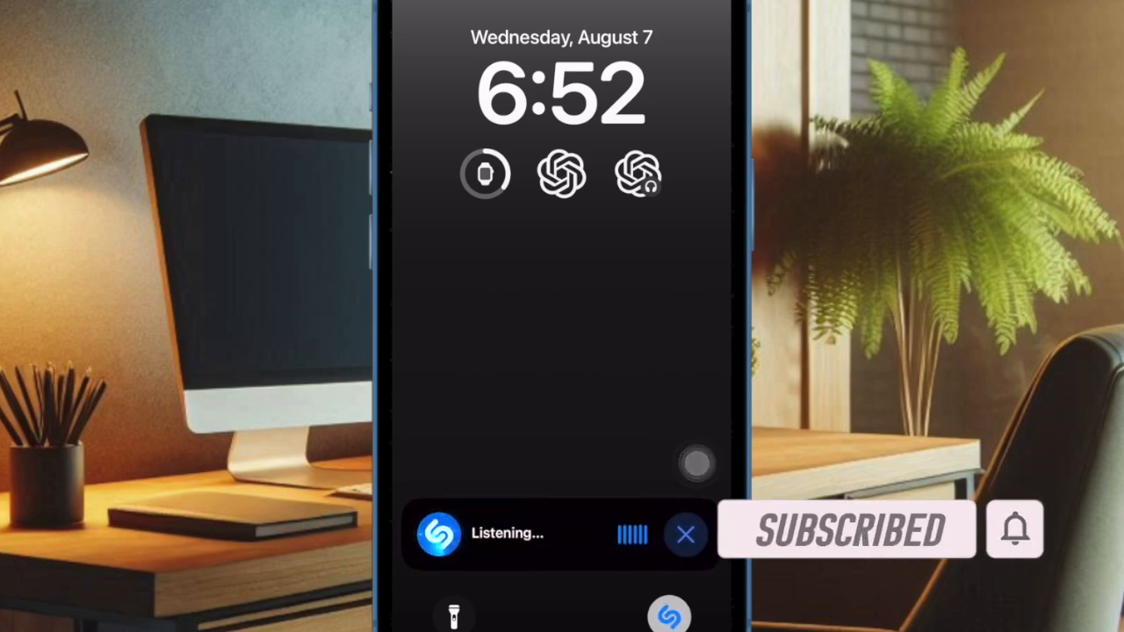
mouse_move(534, 506)
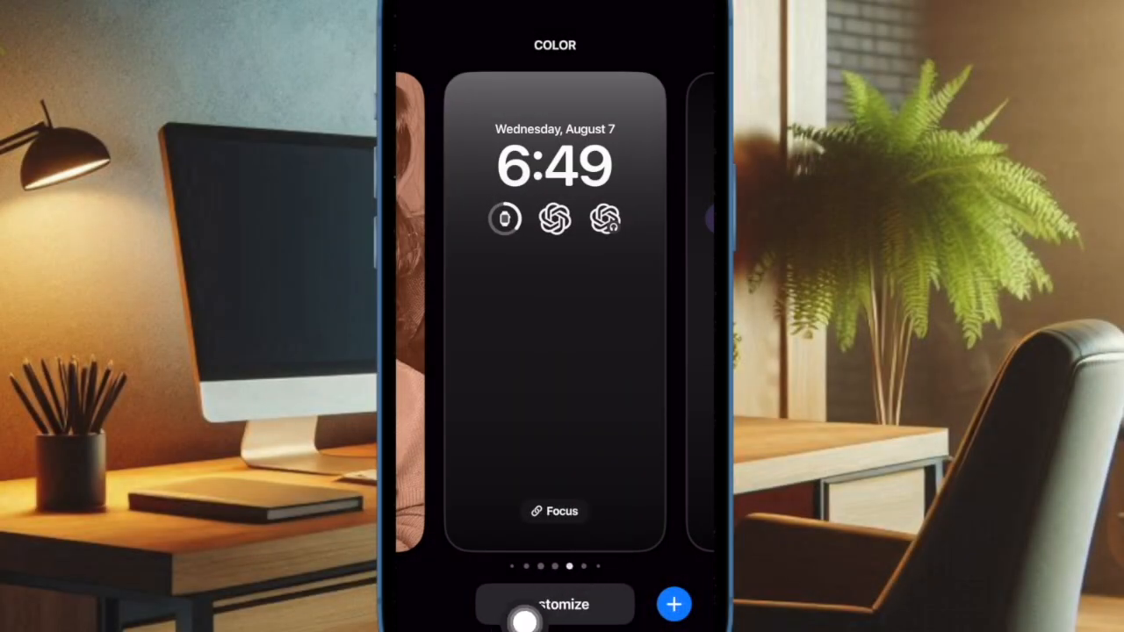
Customize the lock screen and add the Shazam recognize-music control to the bottom-right slot
click(555, 604)
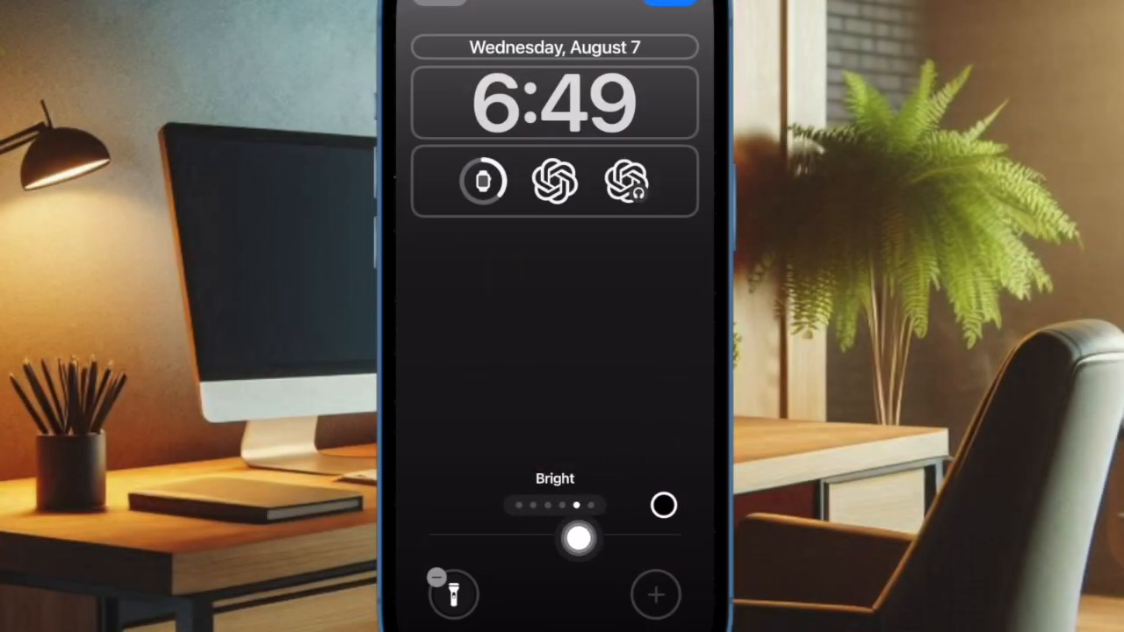
click(655, 595)
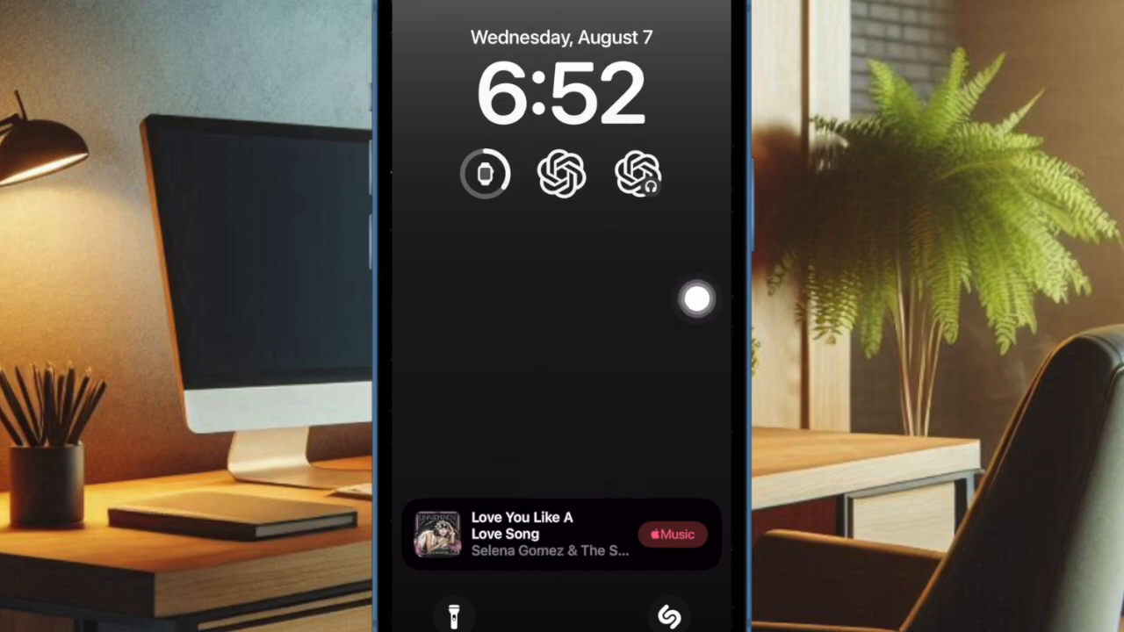
mouse_move(594, 453)
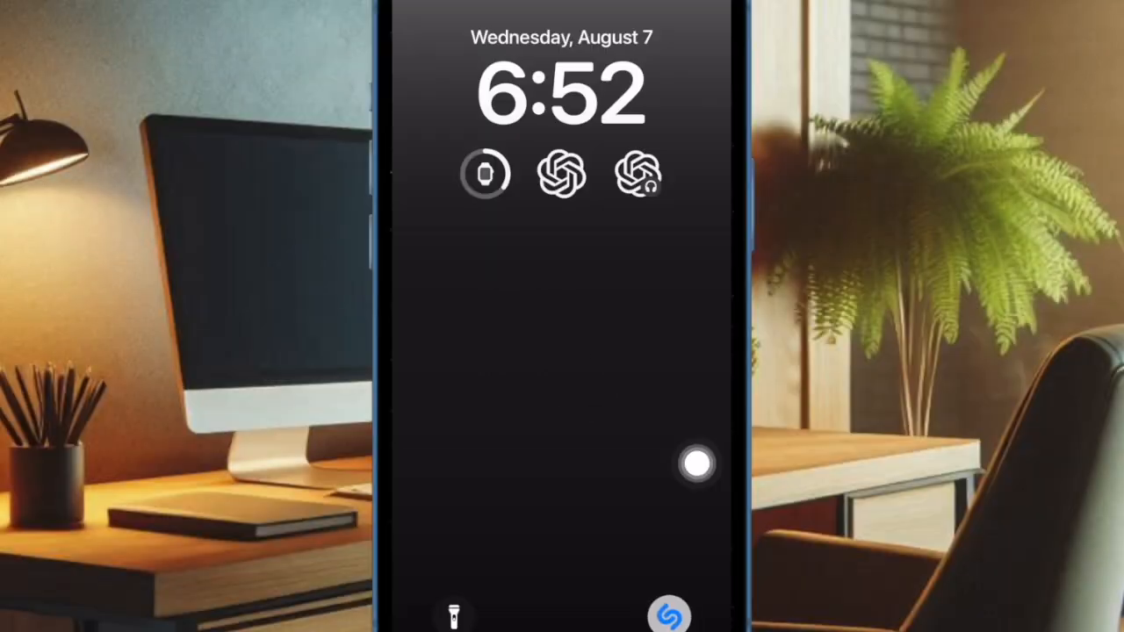
Run Shazam again from the bottom-right control once the earlier result clears
click(669, 615)
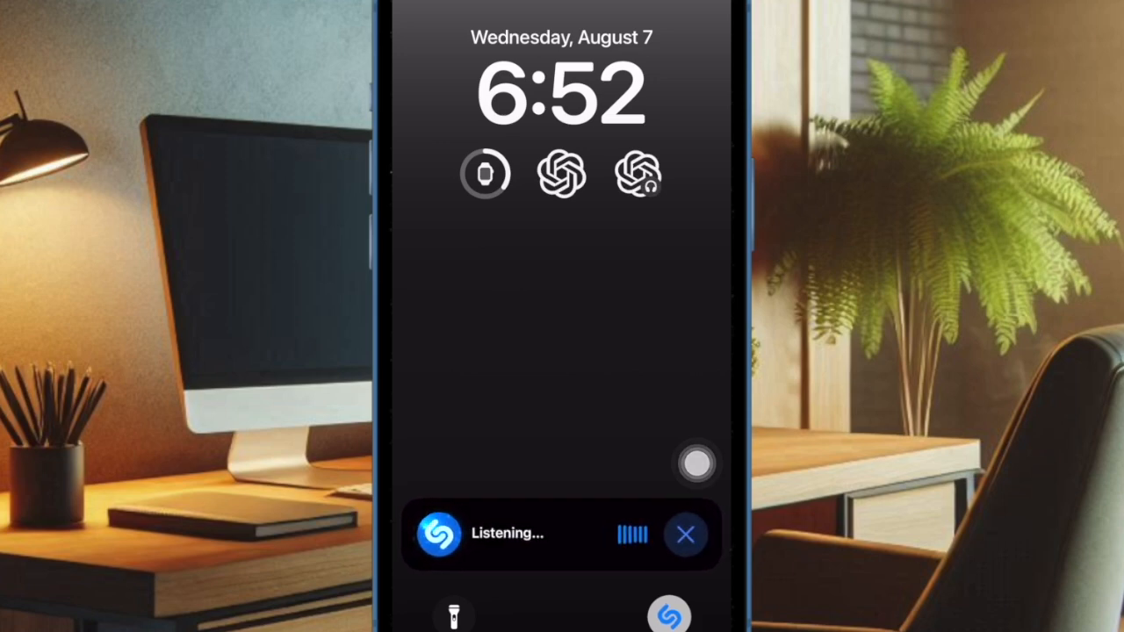